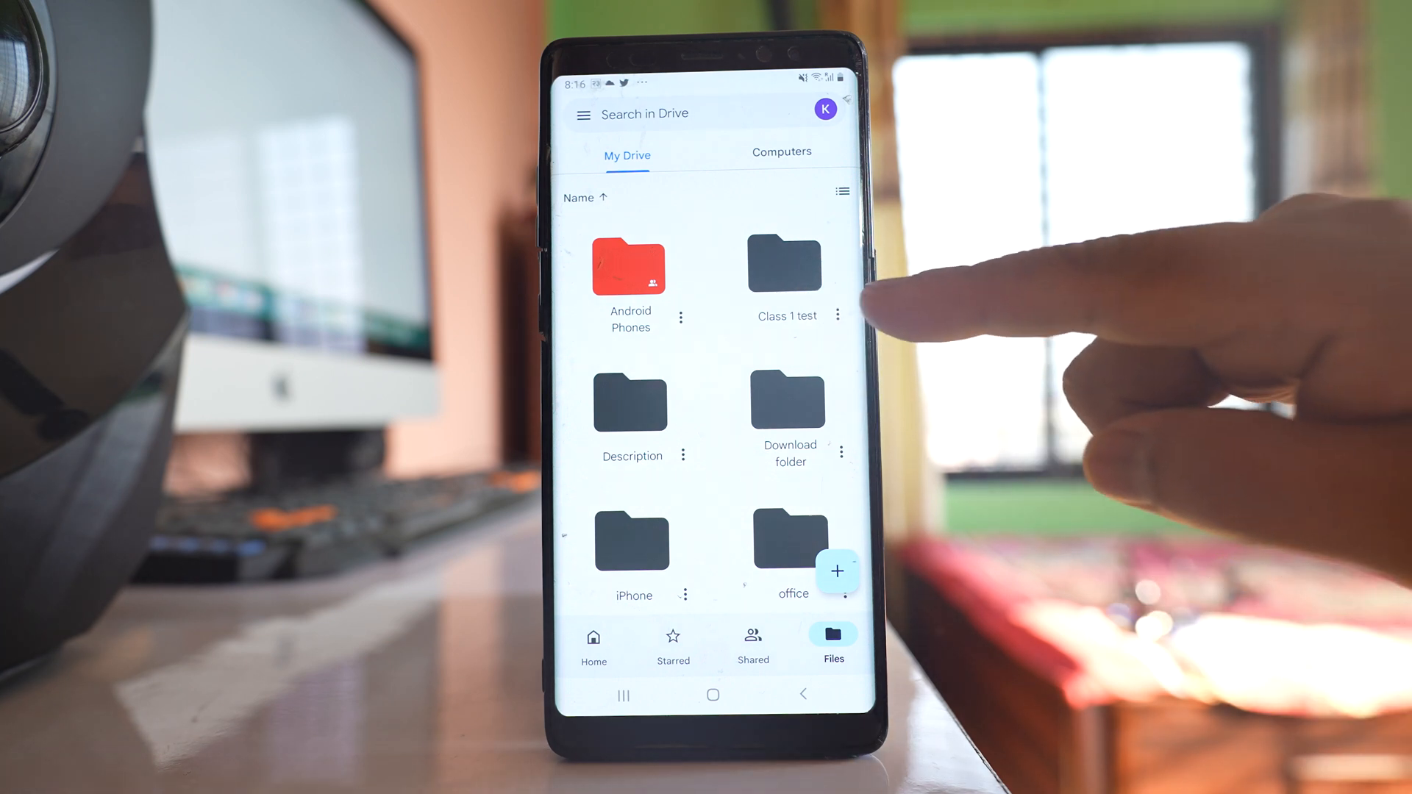
Start sharing the Class 1 test folder and focus the Add people or groups field.
click(838, 316)
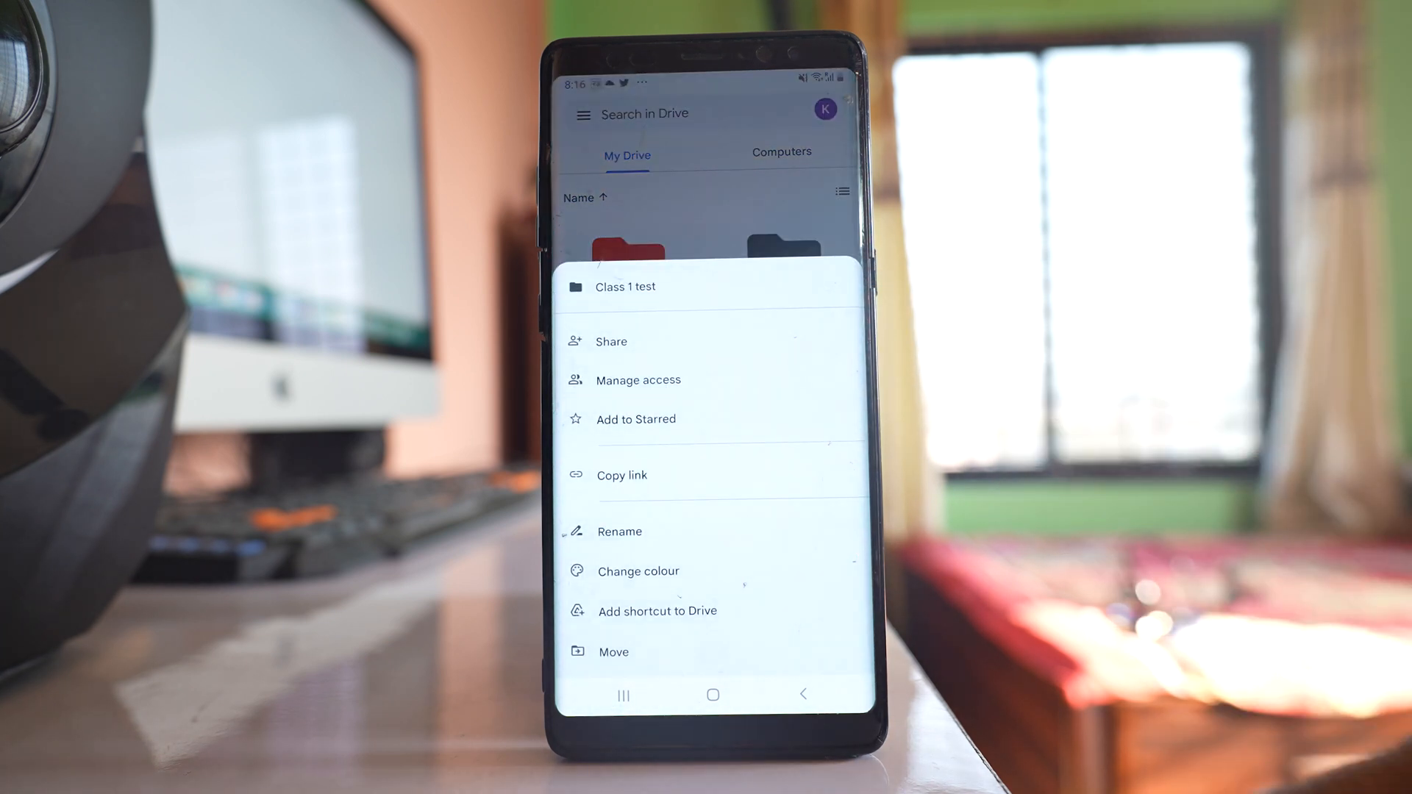
click(611, 340)
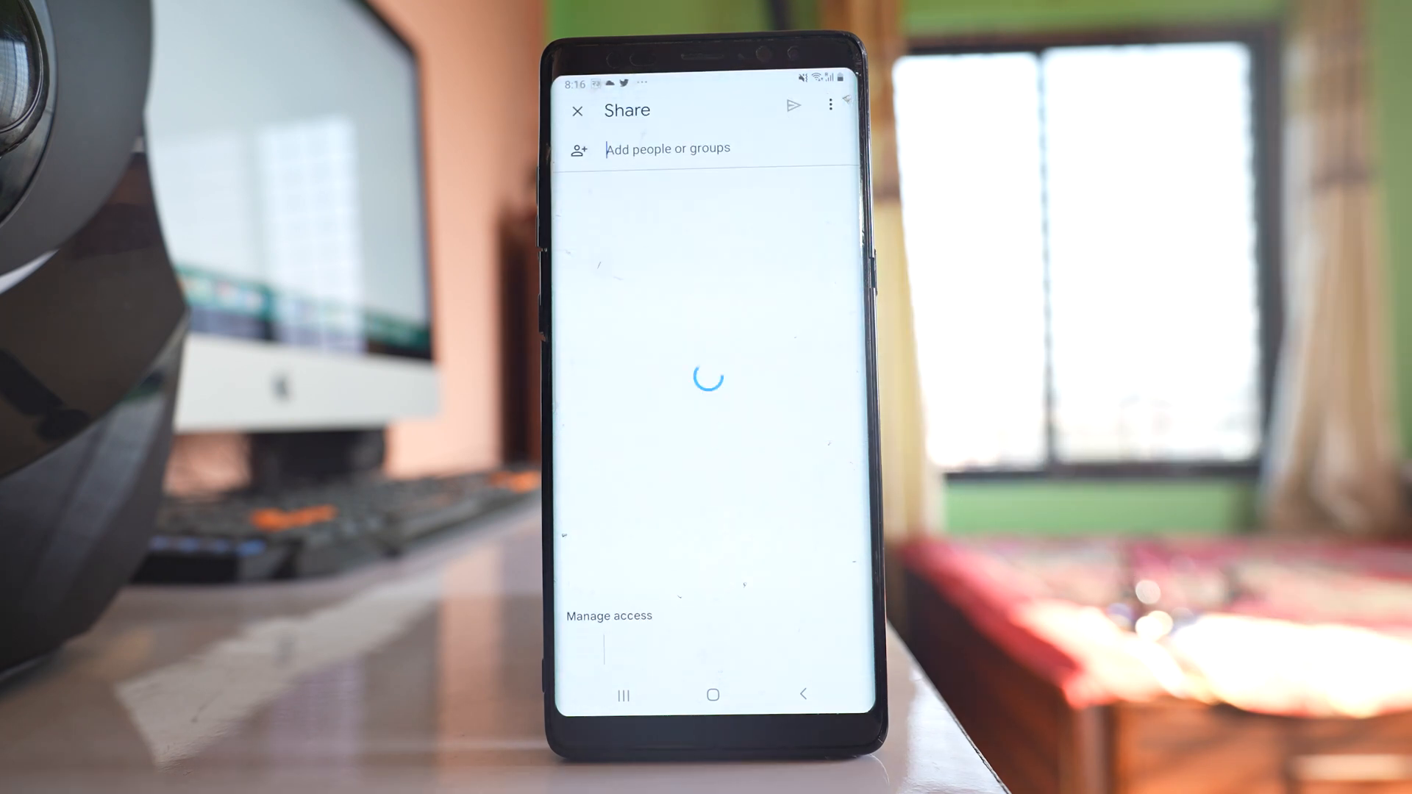
click(667, 149)
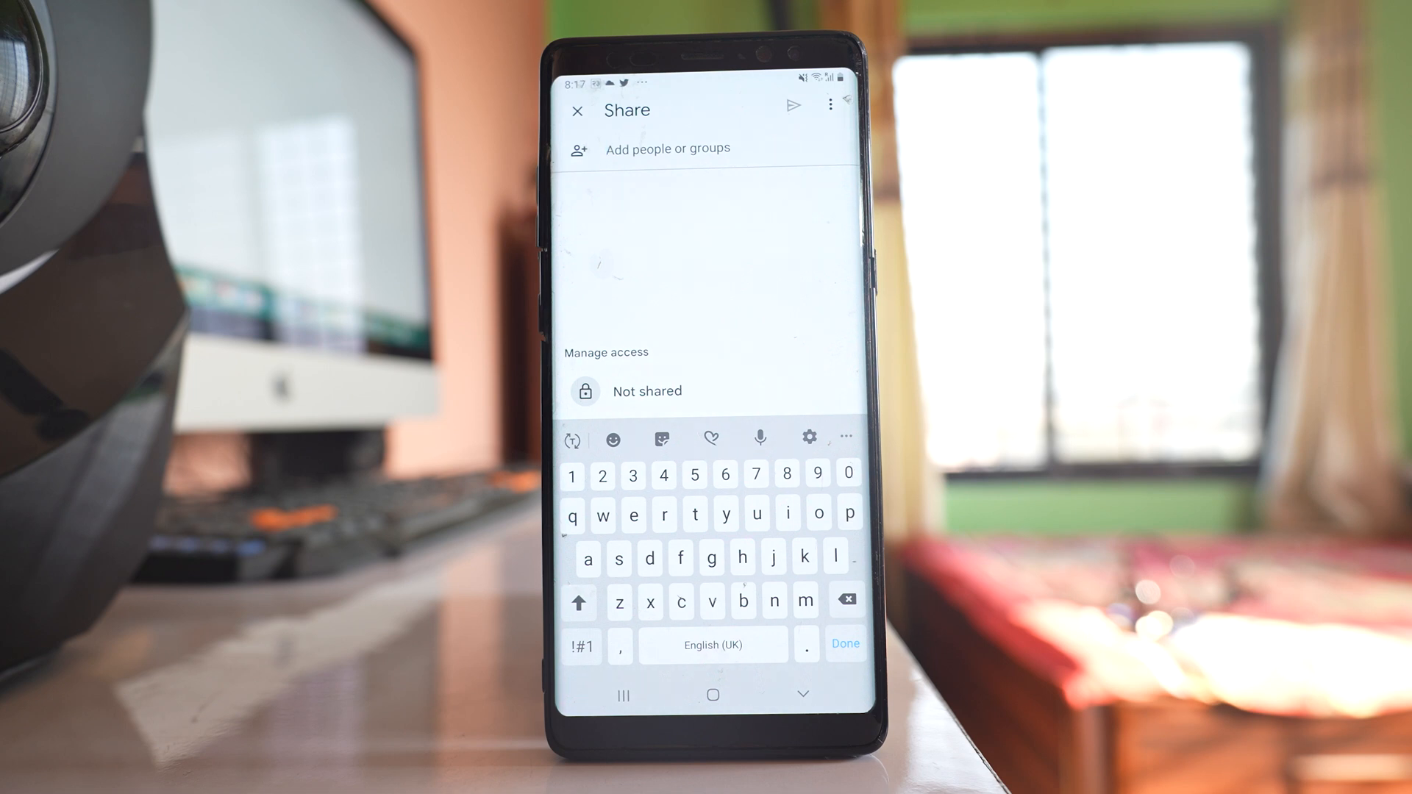
Add the suggested 'ku' account as recipient and view its access-level options.
text(ku)
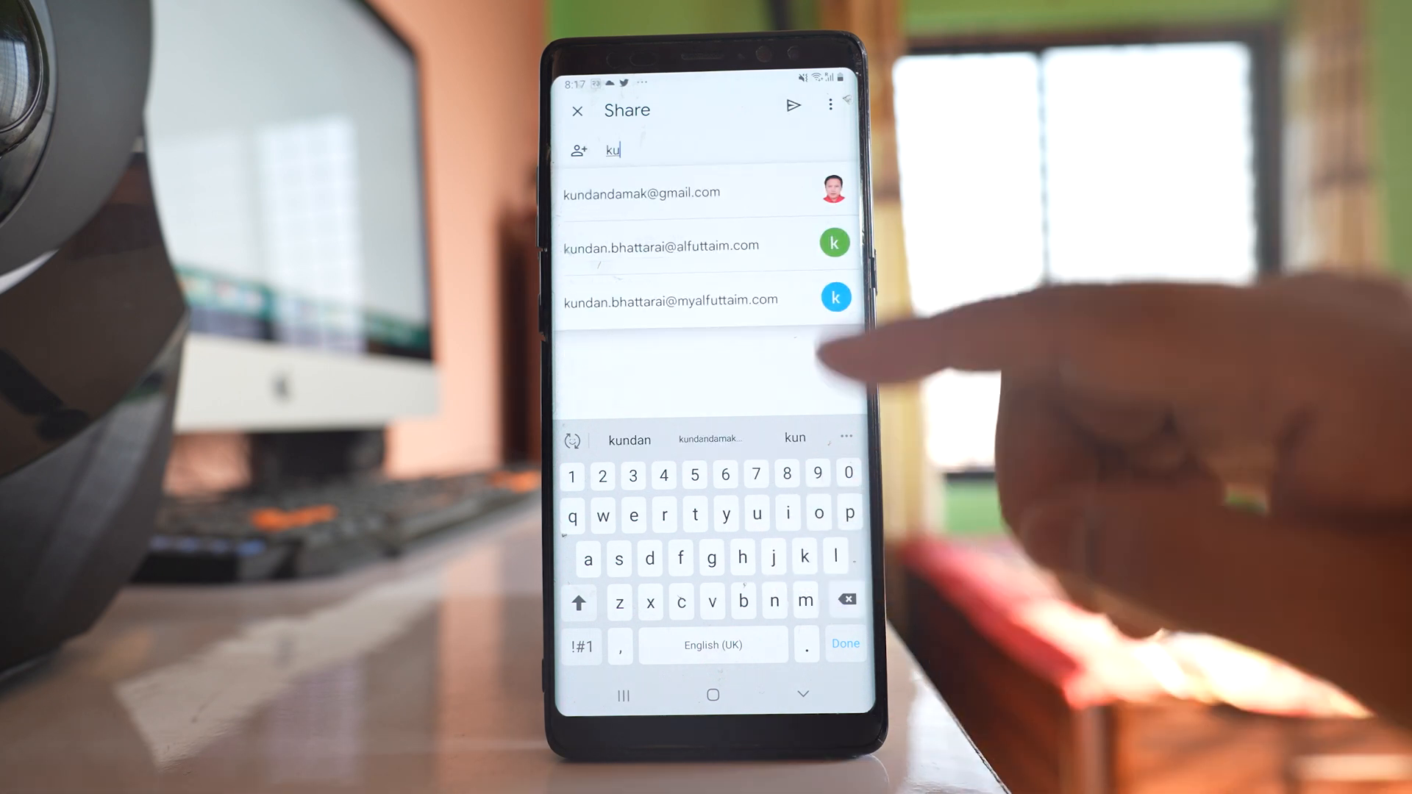
click(641, 193)
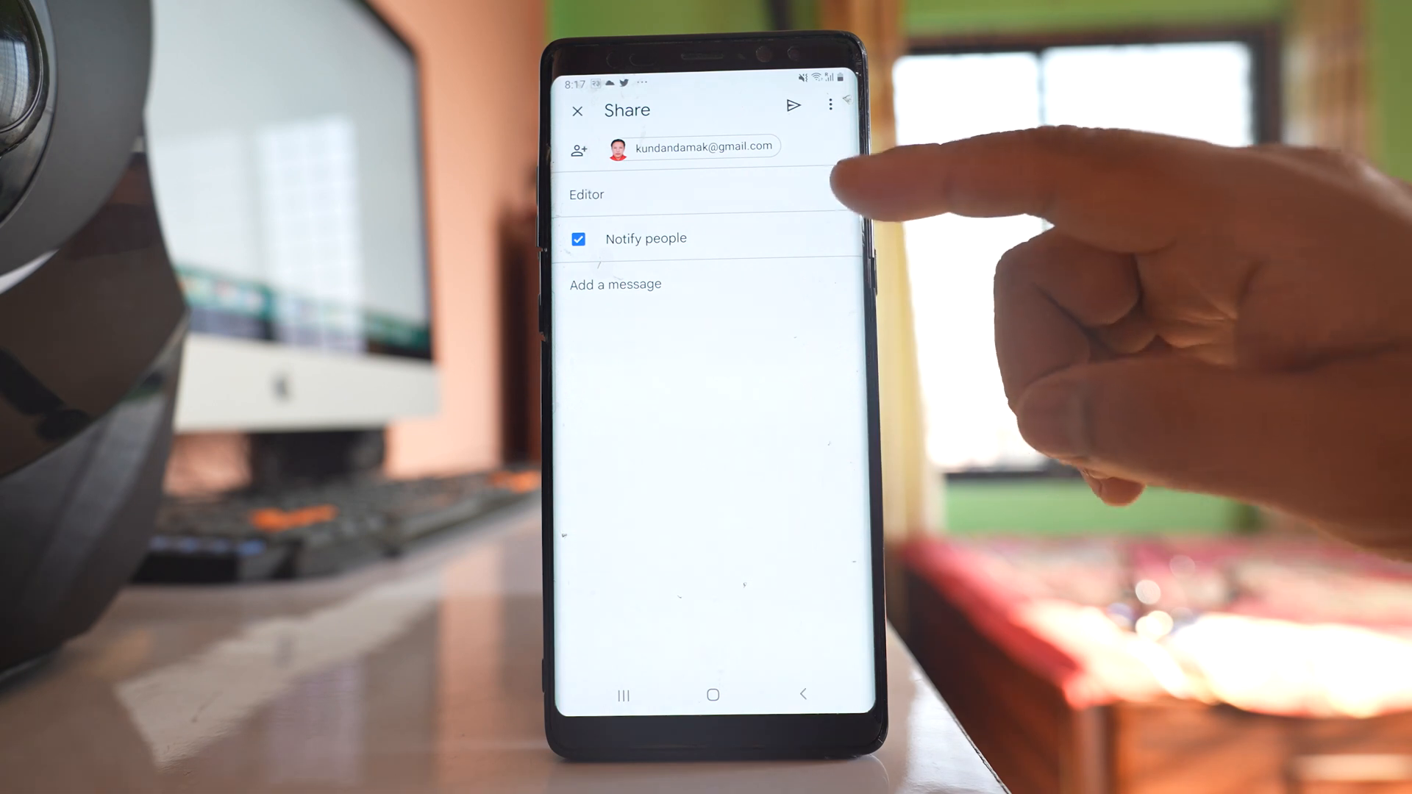
click(708, 195)
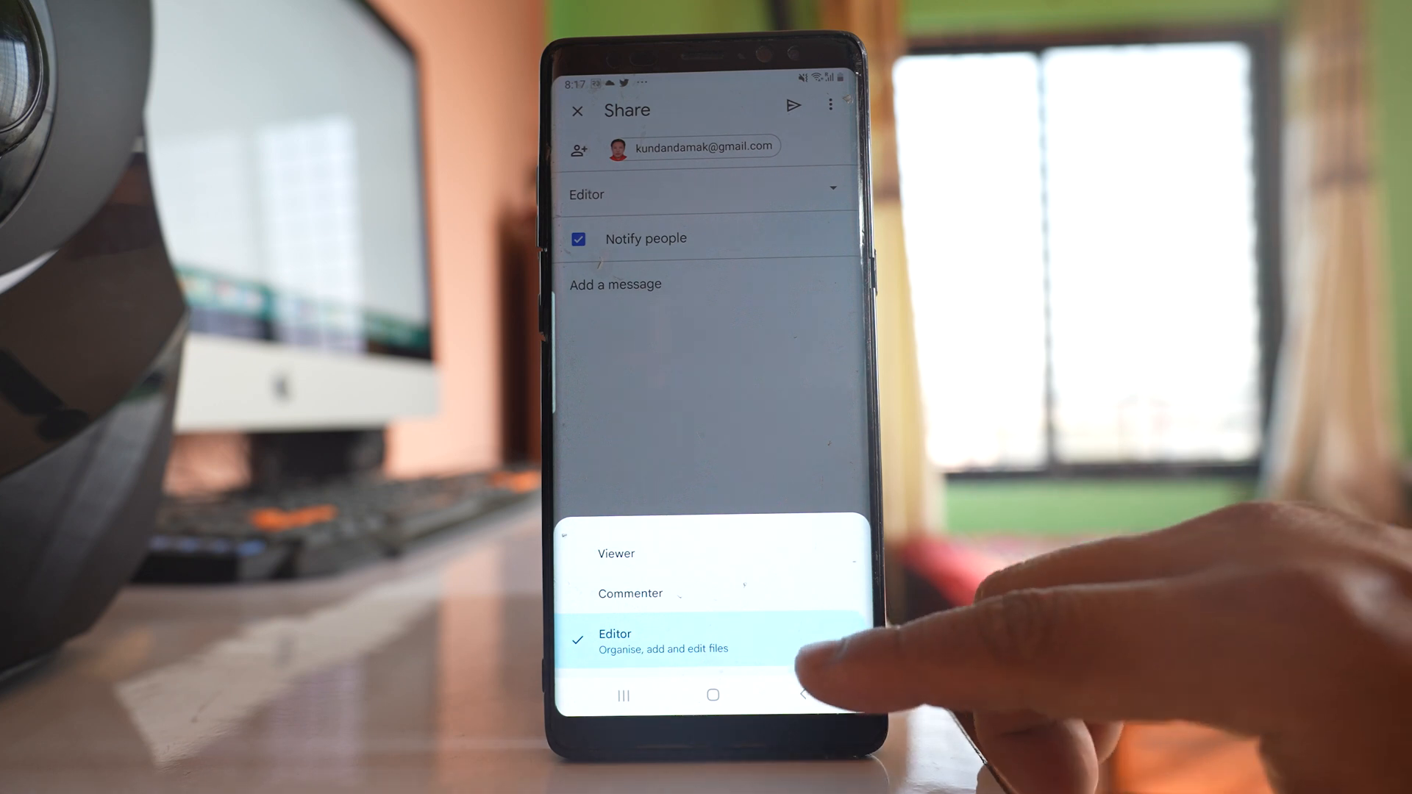
mouse_move(810, 639)
text(hi)
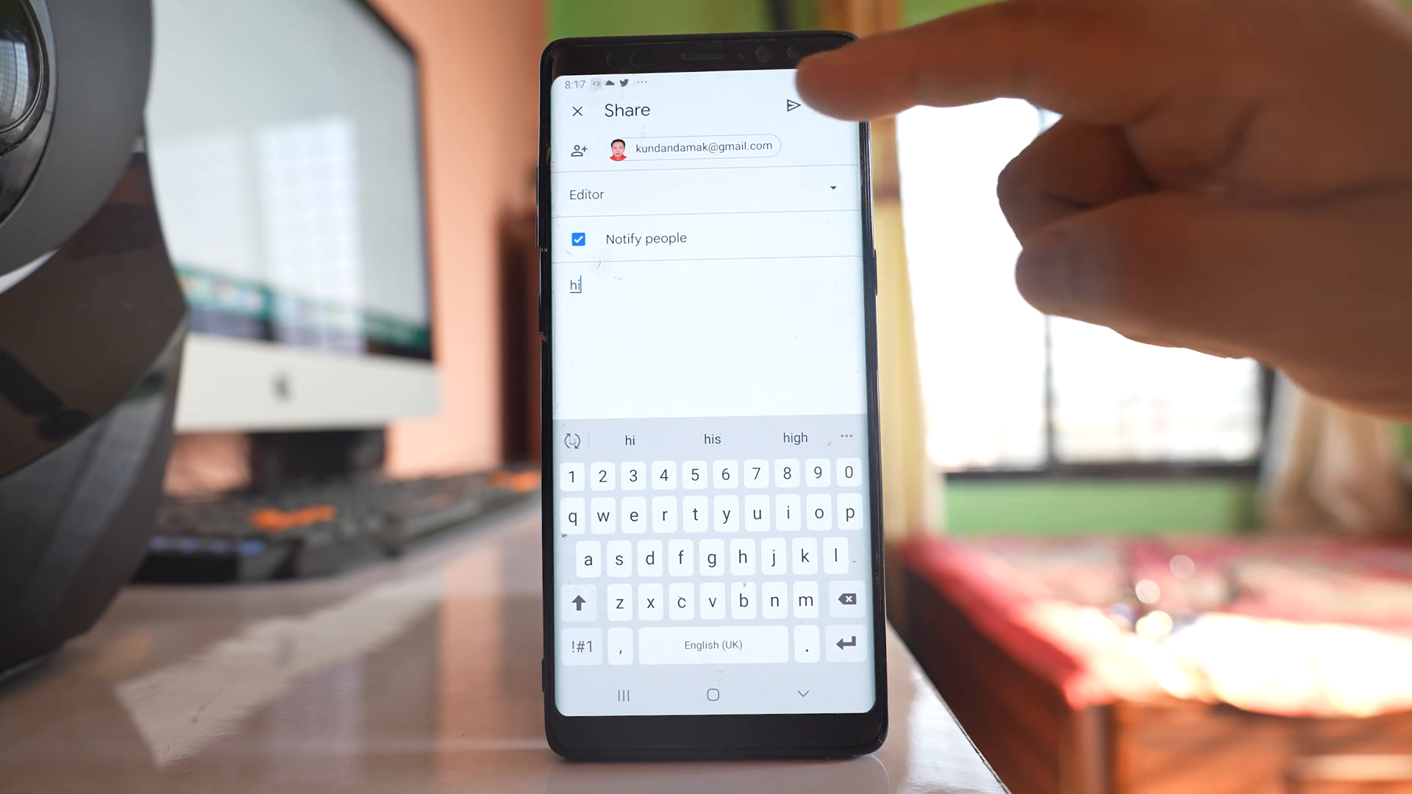
Send the share, then switch Drive to the receiving Google account.
click(791, 106)
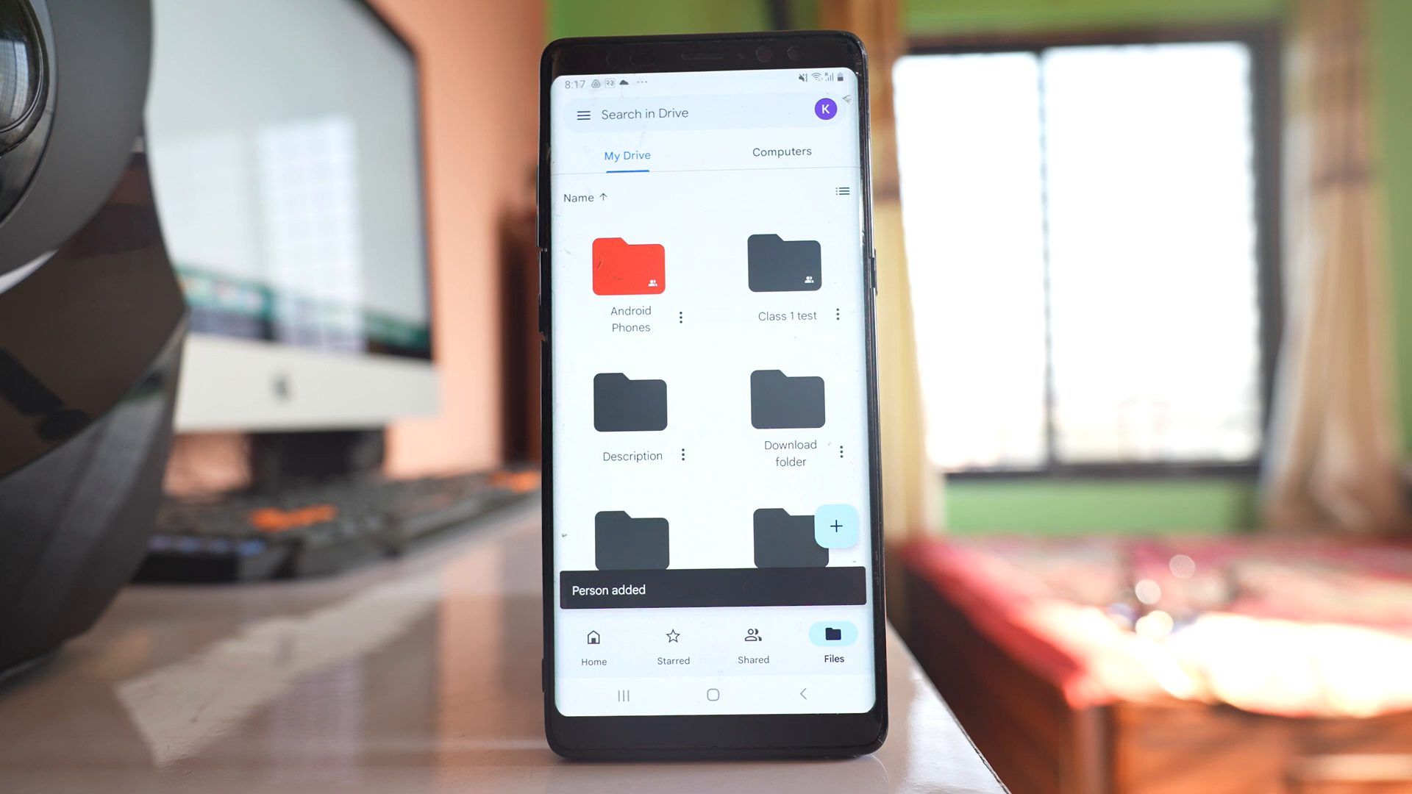
click(840, 191)
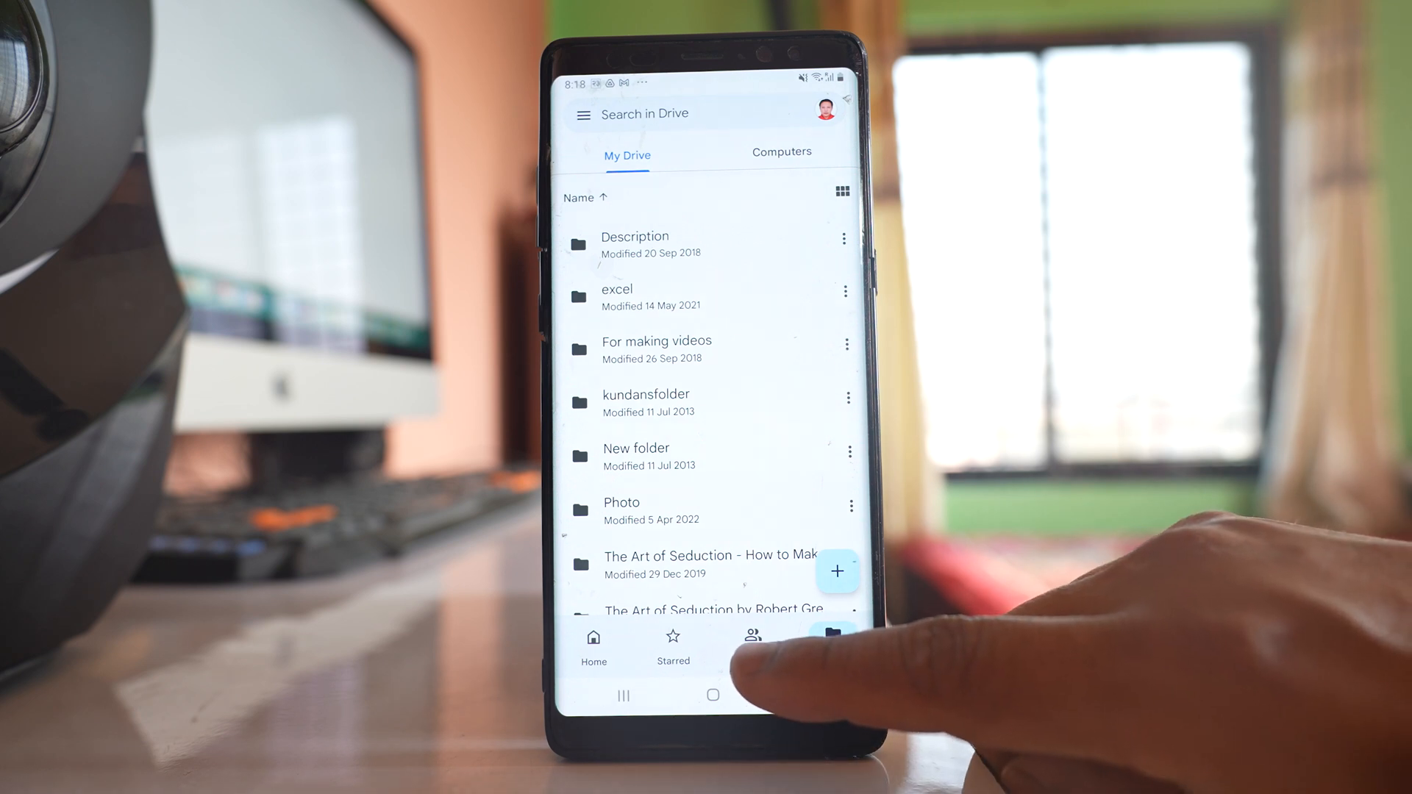
From the Shared tab, enter the Class 1 test folder and open one of its Word documents.
click(753, 644)
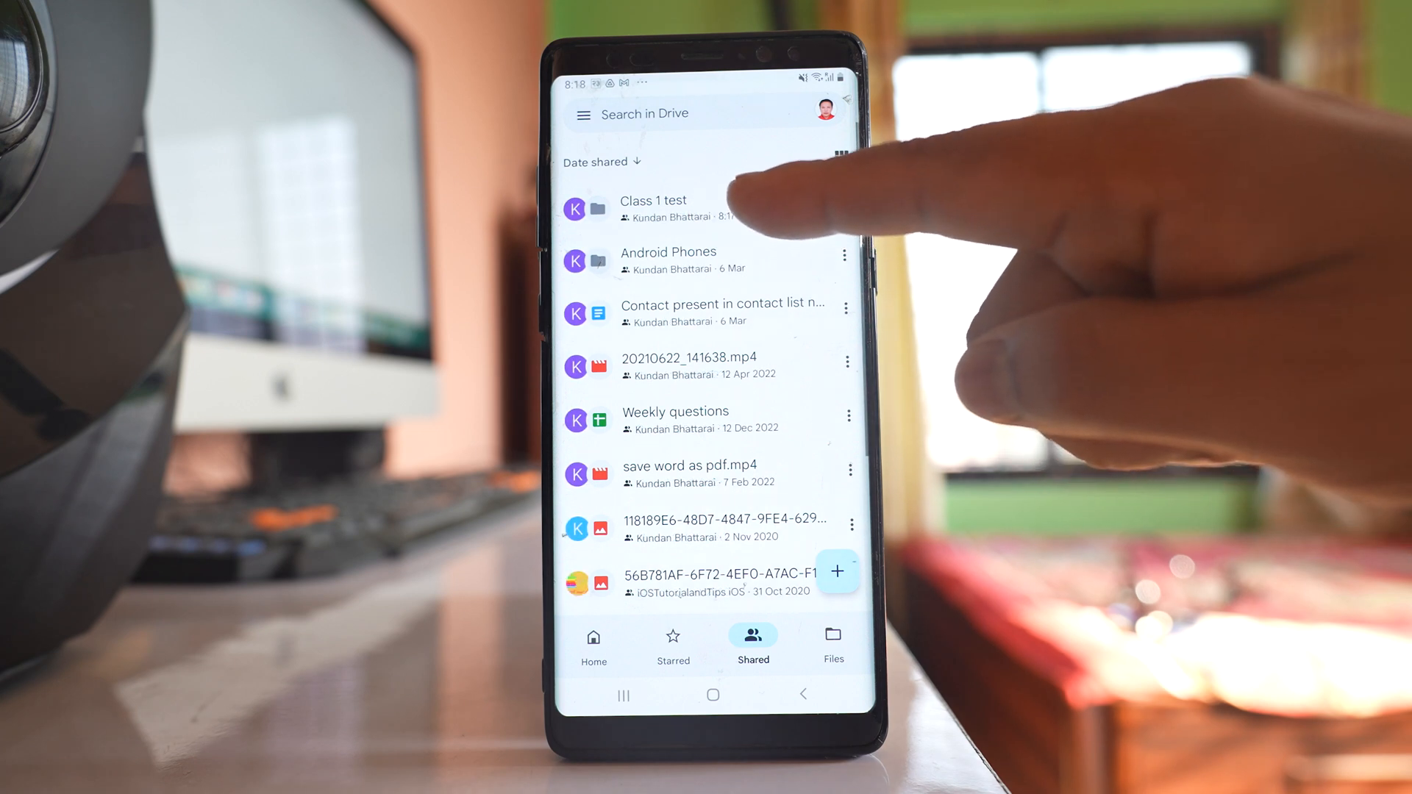
click(653, 208)
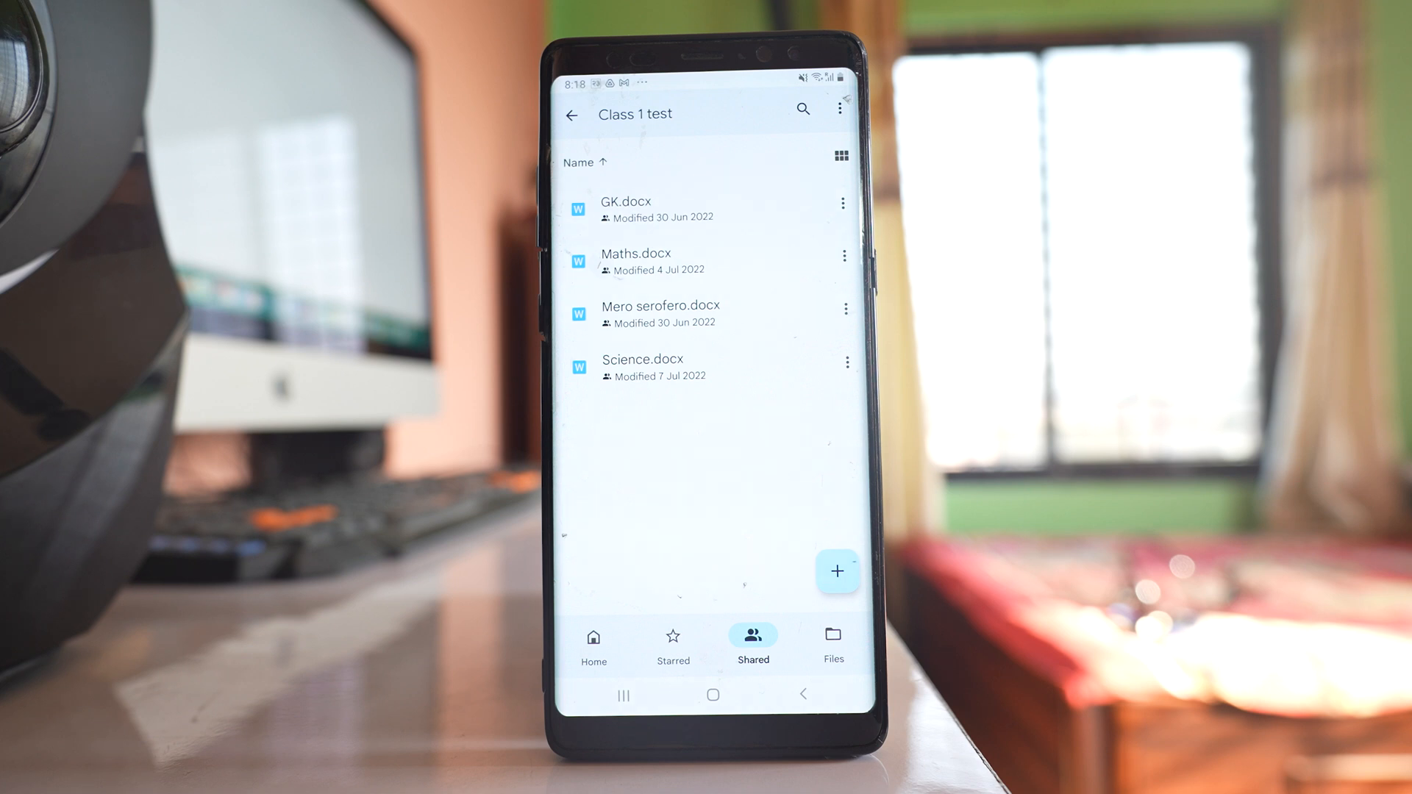
click(625, 201)
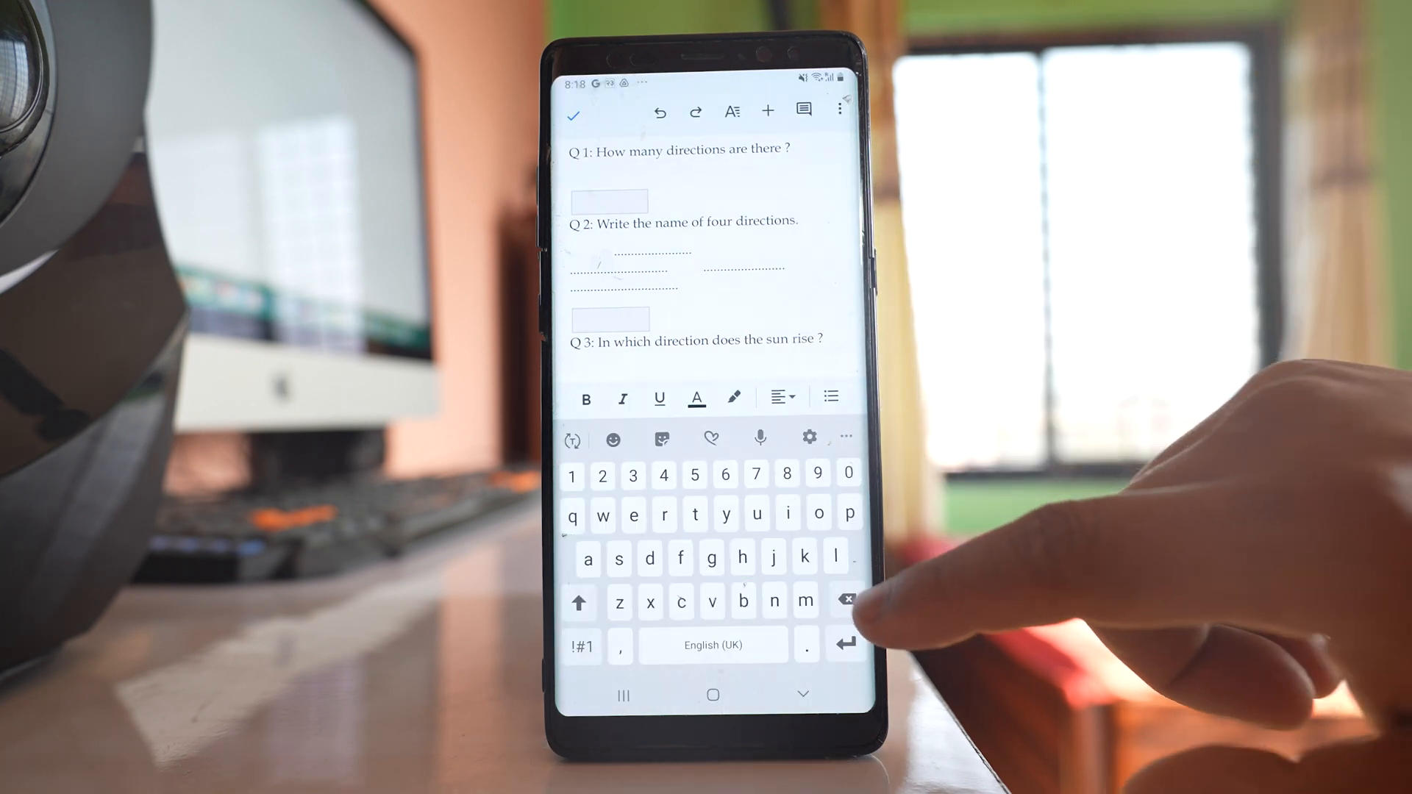
Begin editing the shared directions quiz document in Google Docs.
click(841, 600)
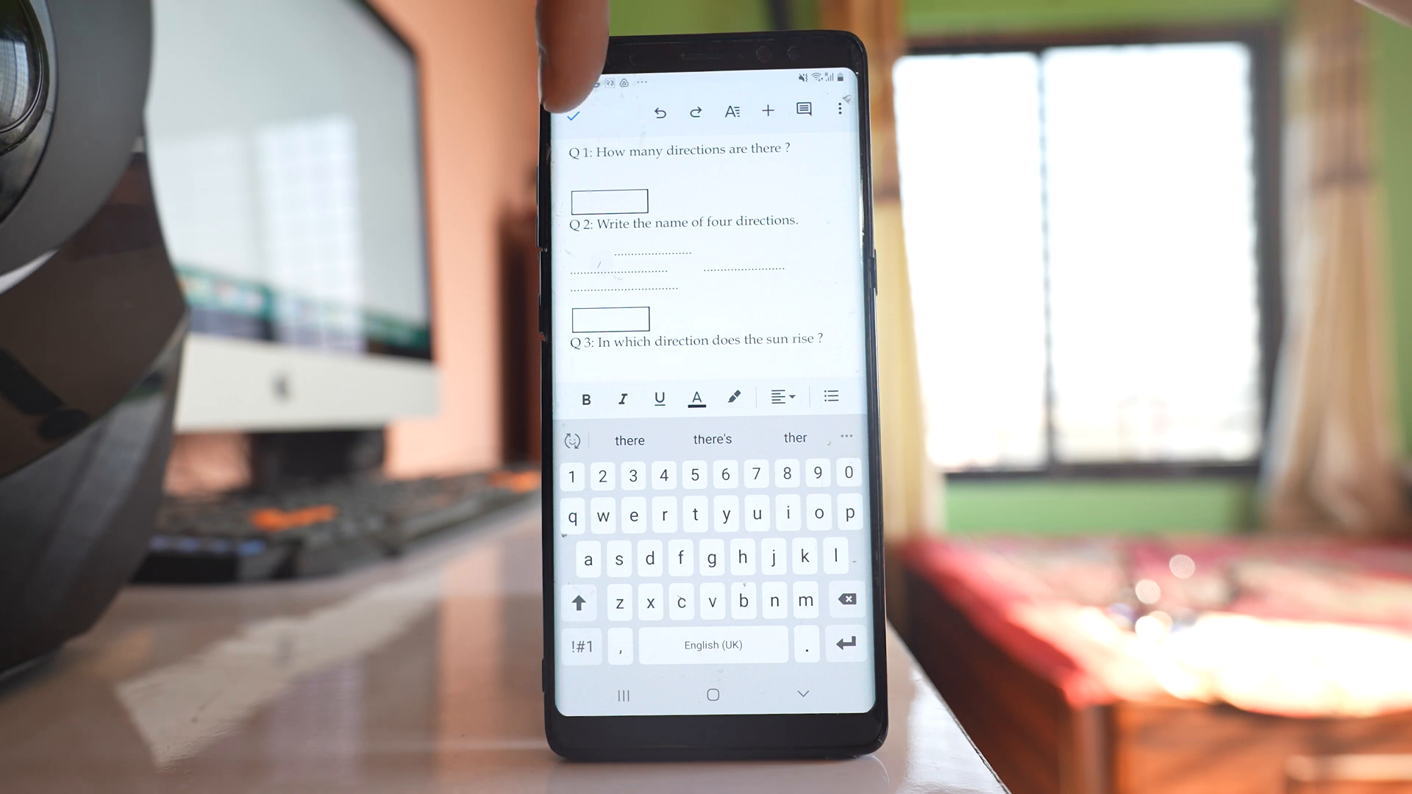